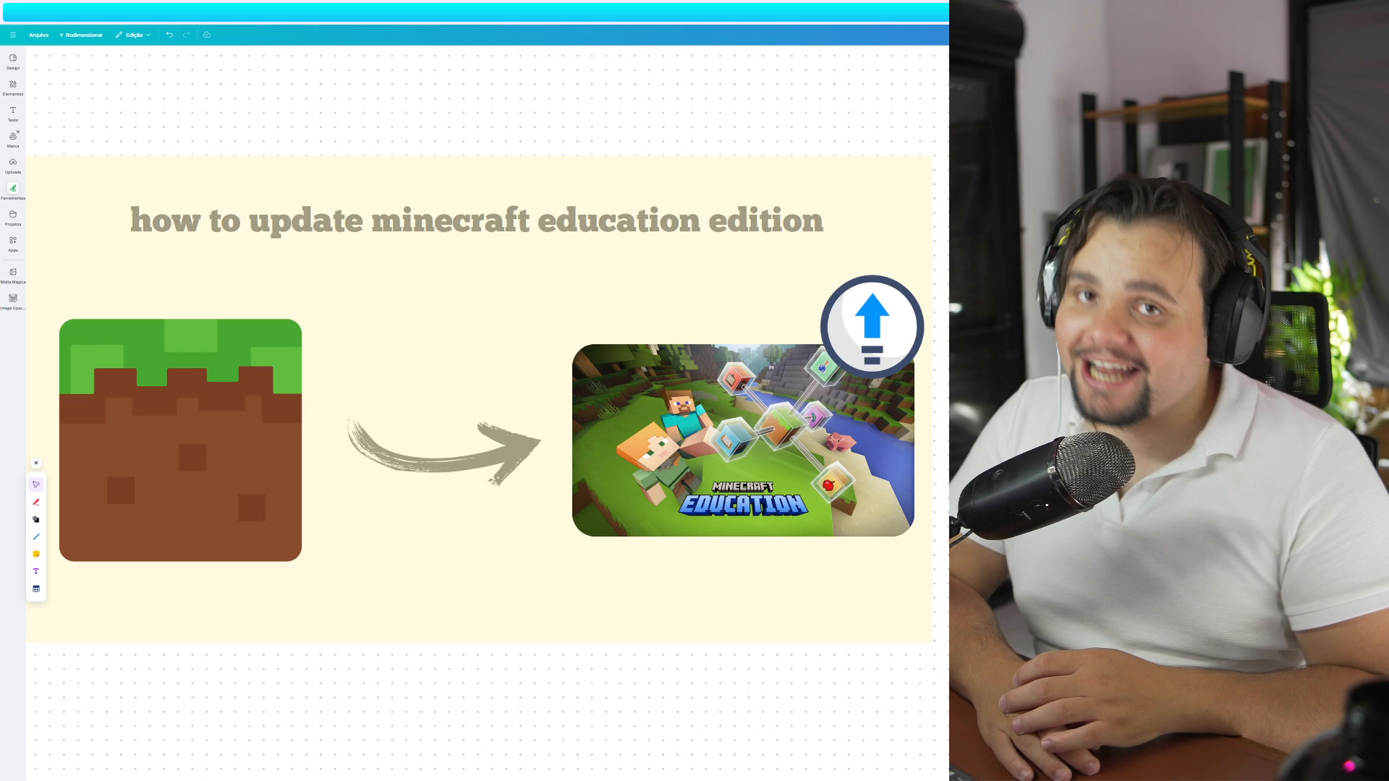
- Scroll down past the title frame to the '4 platforms' frame
scroll("down", 3)
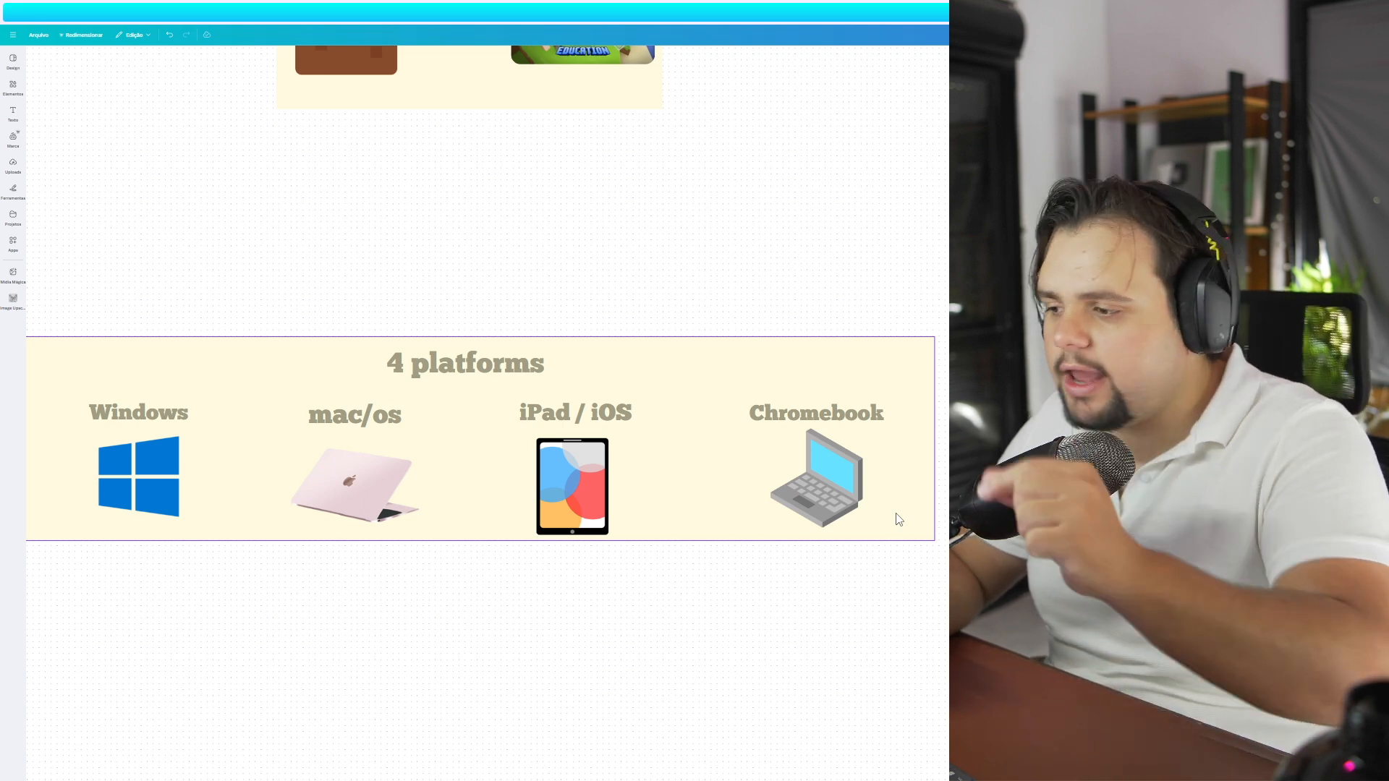
left_click(138, 413)
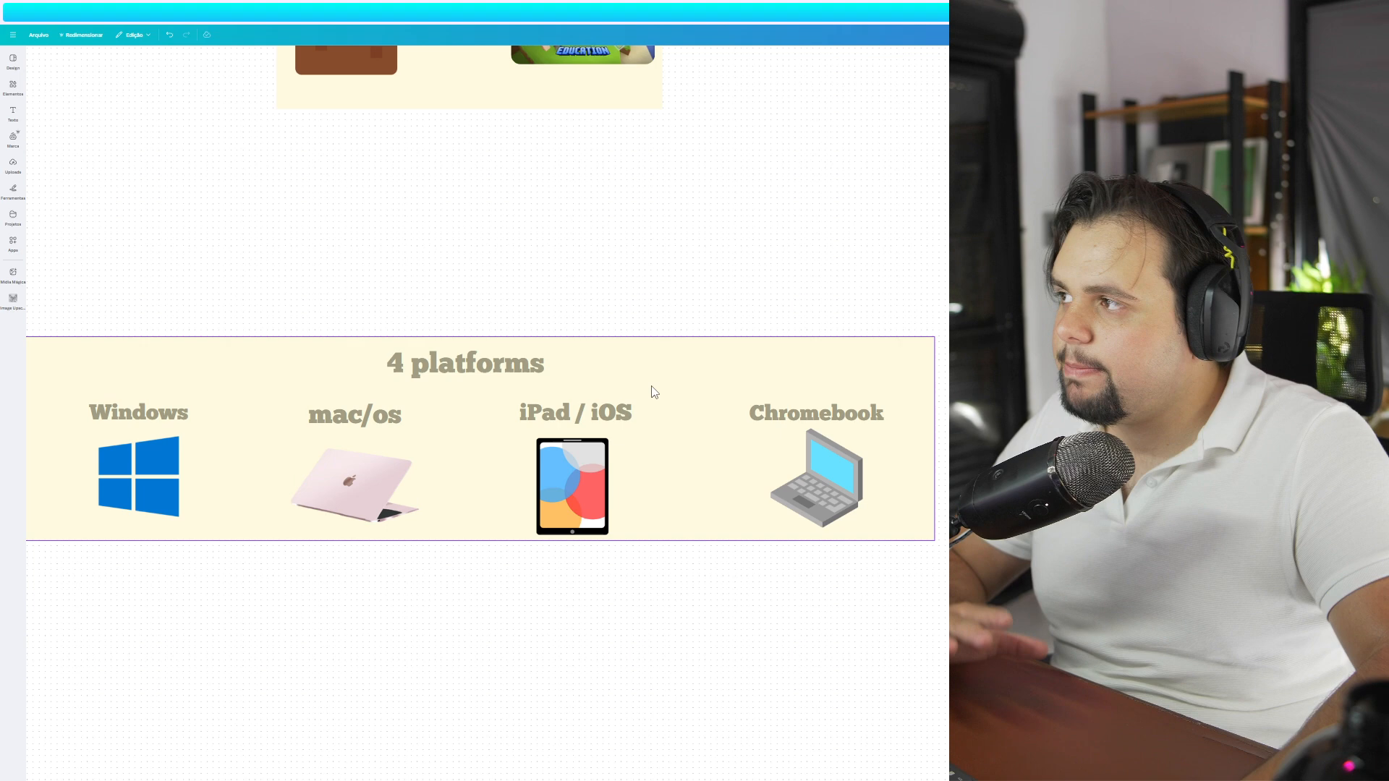
mouse_move(469, 481)
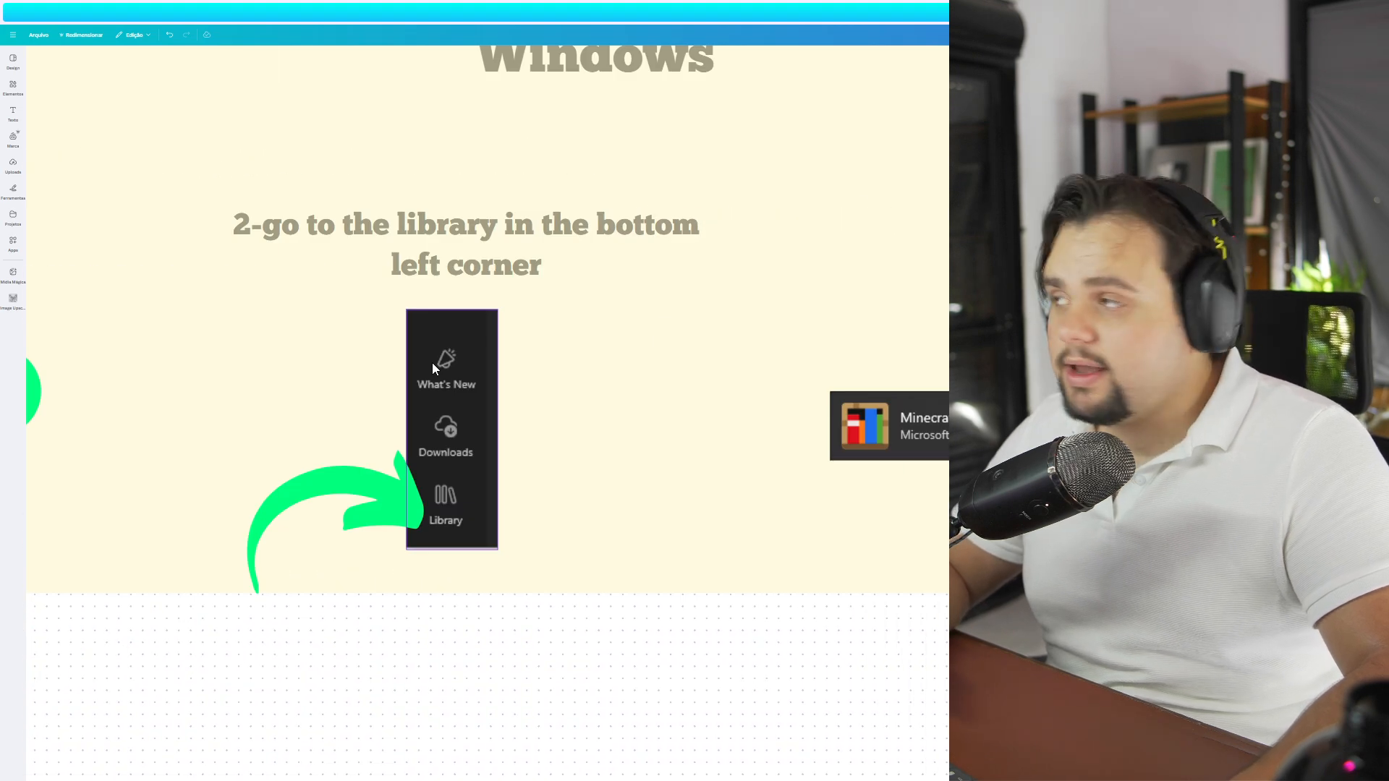
- Focus the Windows frame to show Microsoft Store, Library and Update steps
left_click(465, 244)
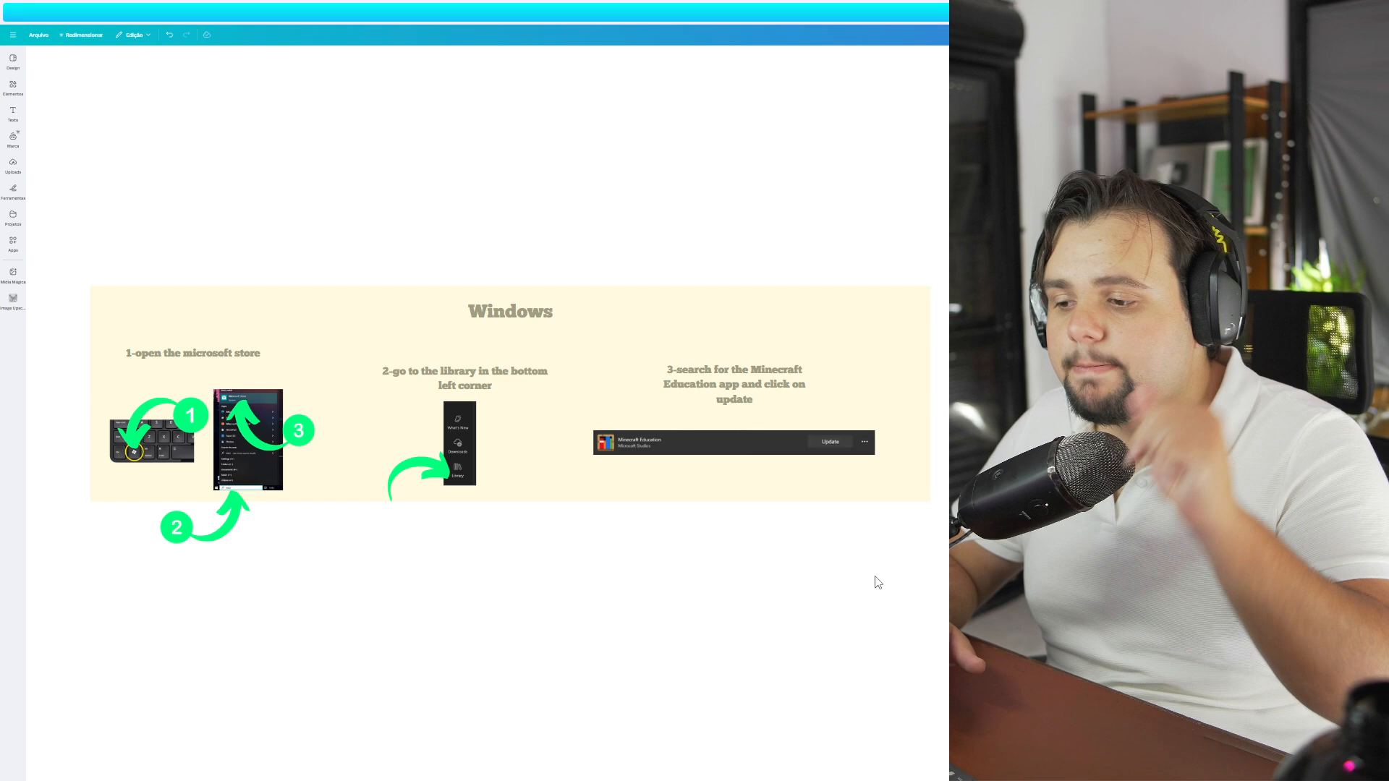
- Scroll through the Mac search and 'Choose the Mac option' frames to the iPad / iOS section
scroll("down", 3)
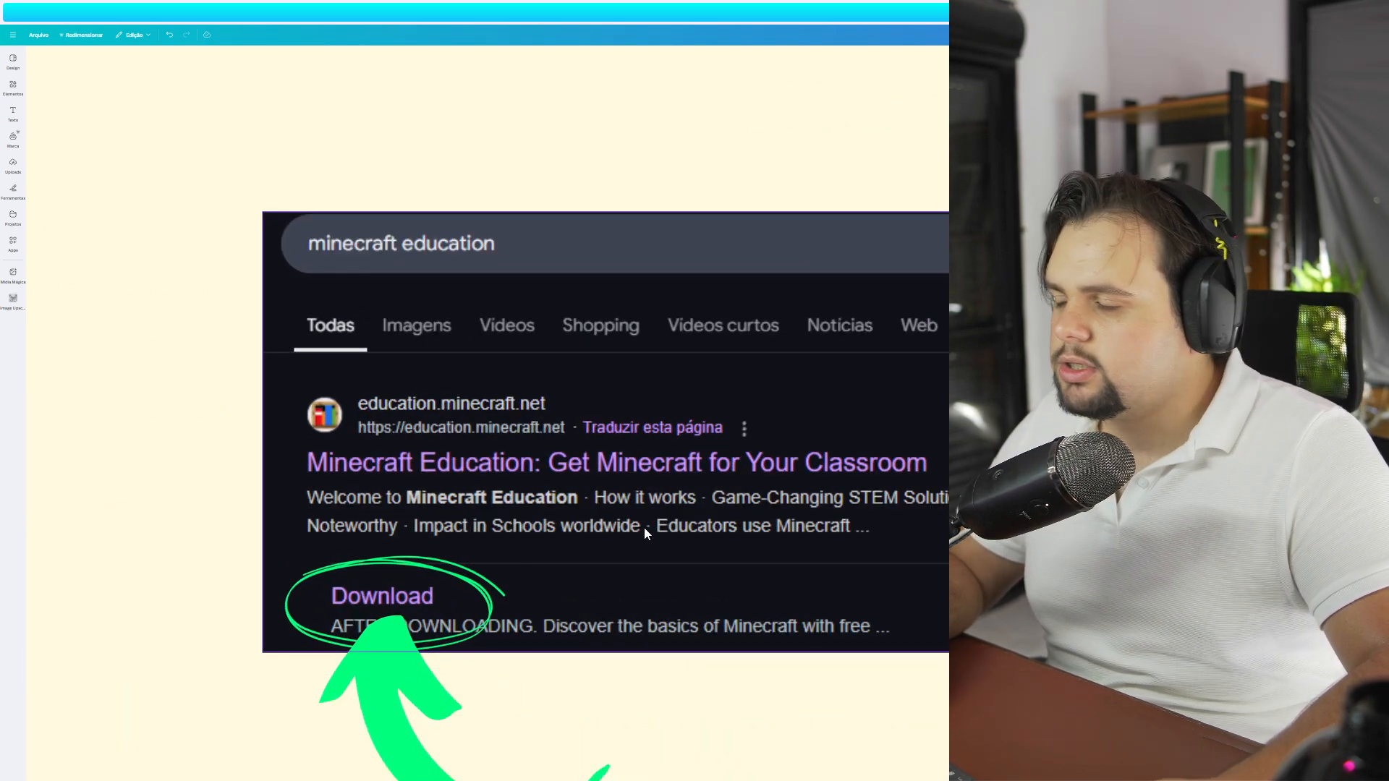
left_click(382, 595)
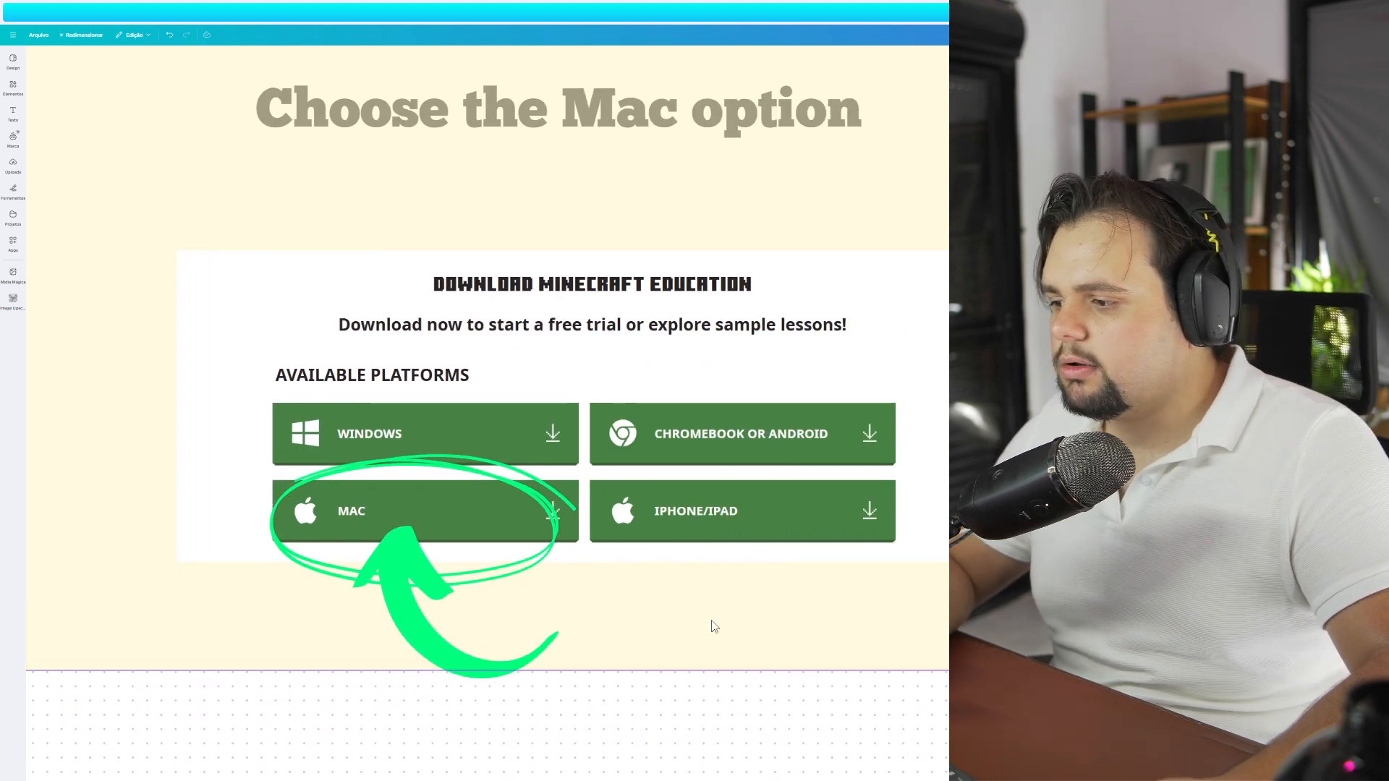
left_click(431, 535)
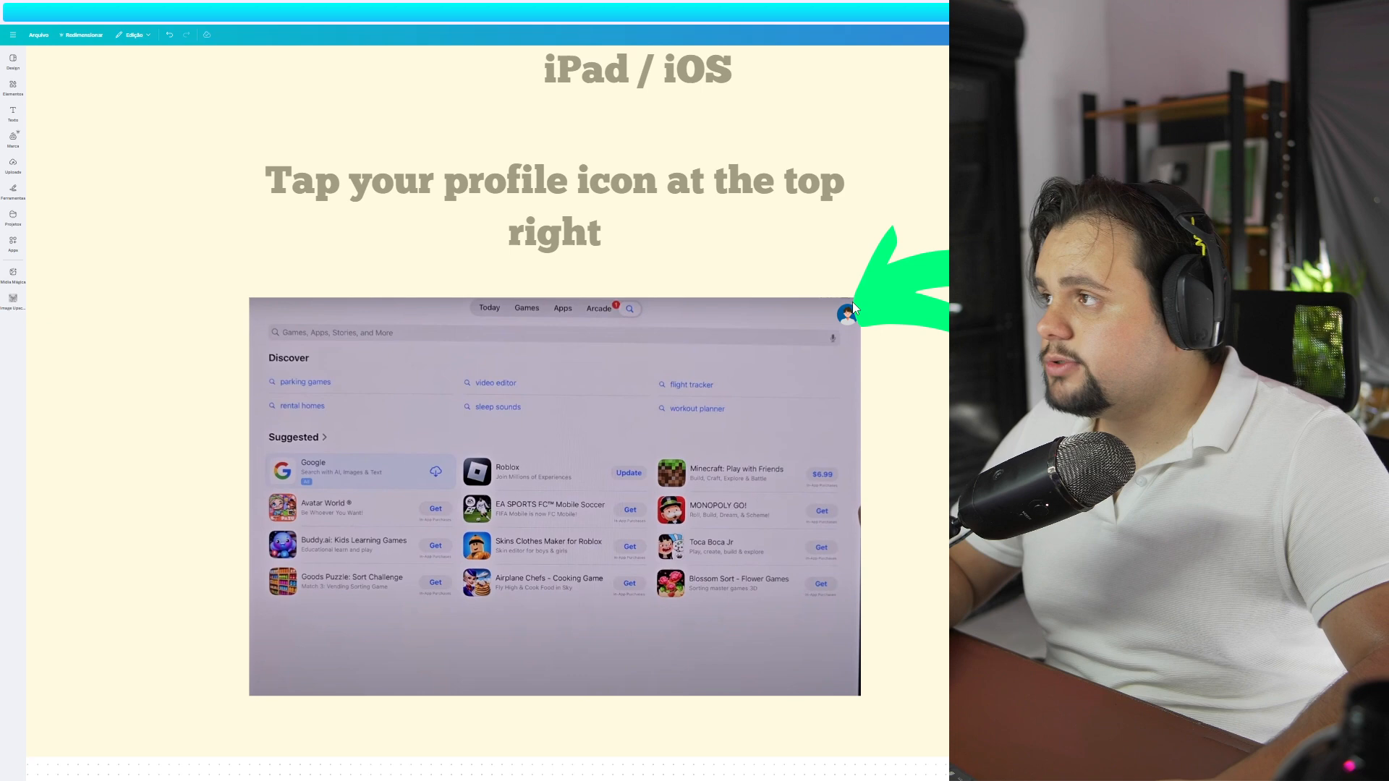
mouse_move(843, 332)
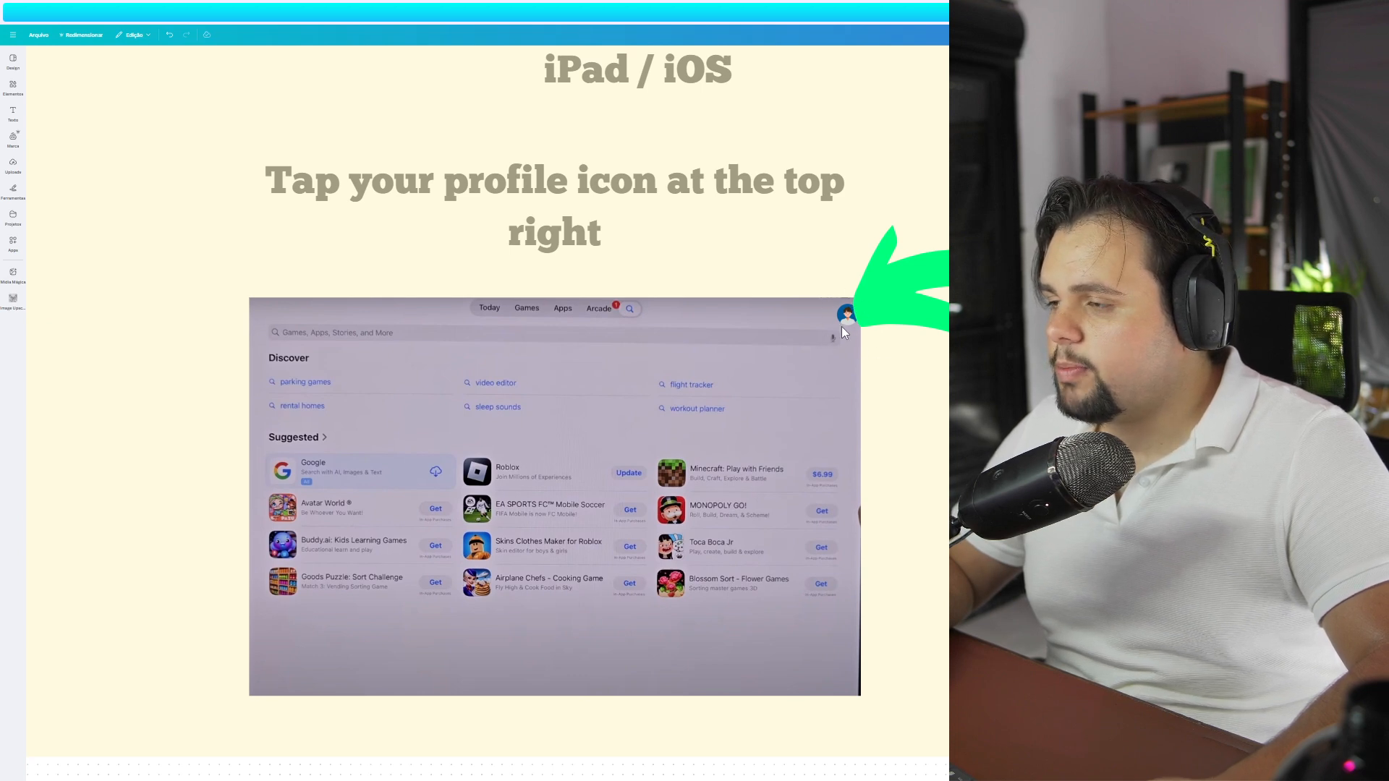